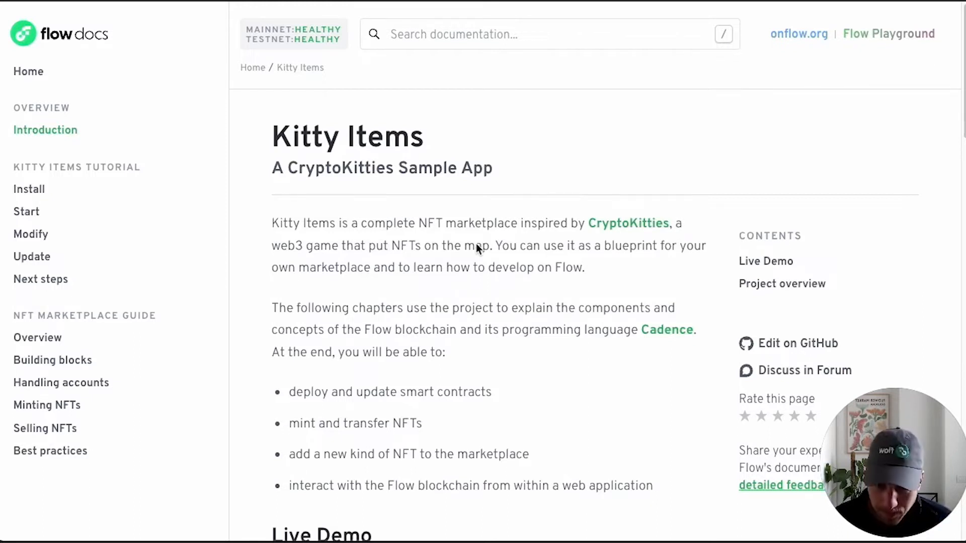
Reach the Live Demo section and follow the 'deployed demo instance' link to the Kitty Items store
scroll("down", 3)
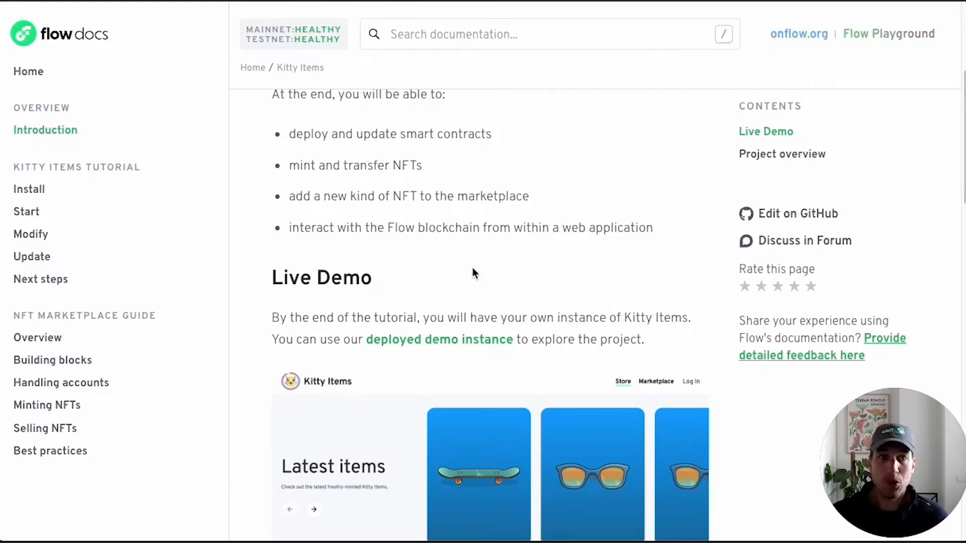
mouse_move(303, 255)
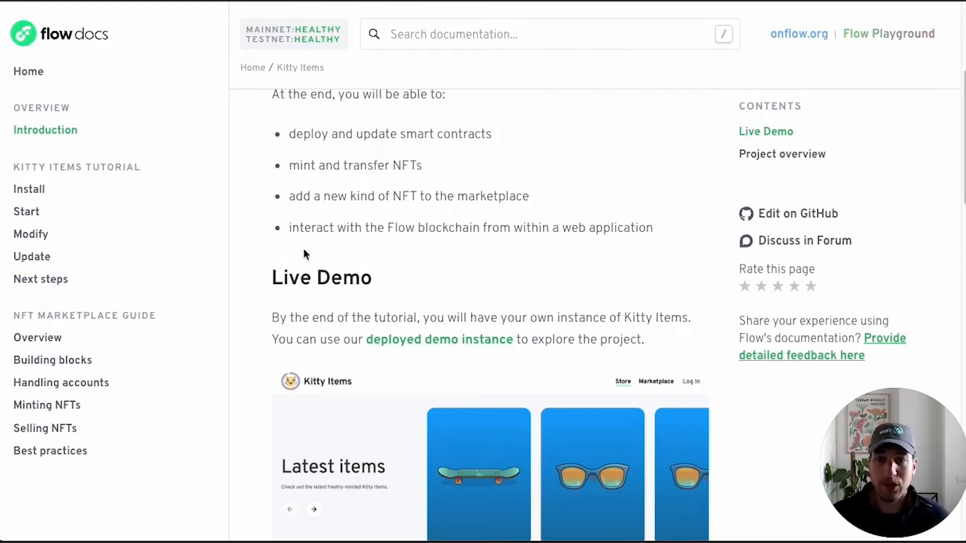
mouse_move(227, 242)
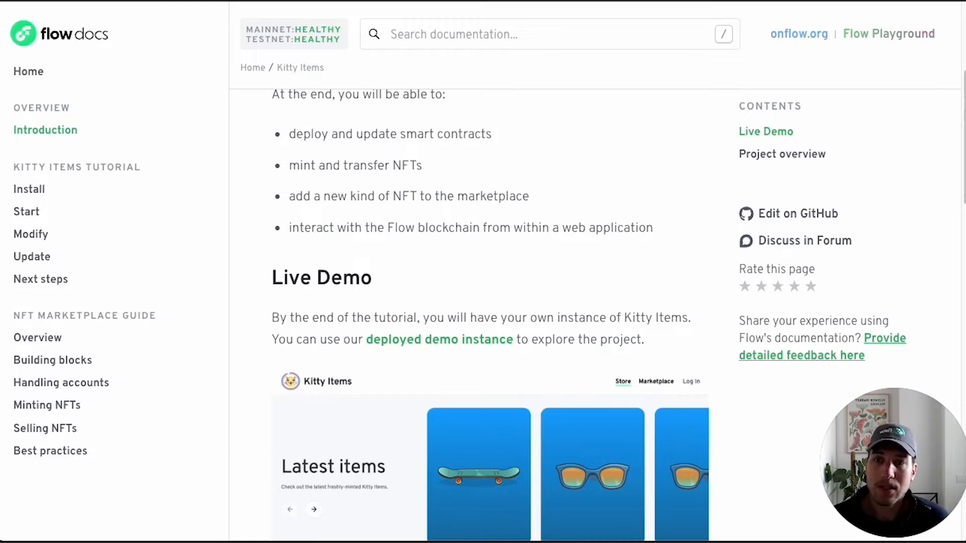
mouse_move(380, 278)
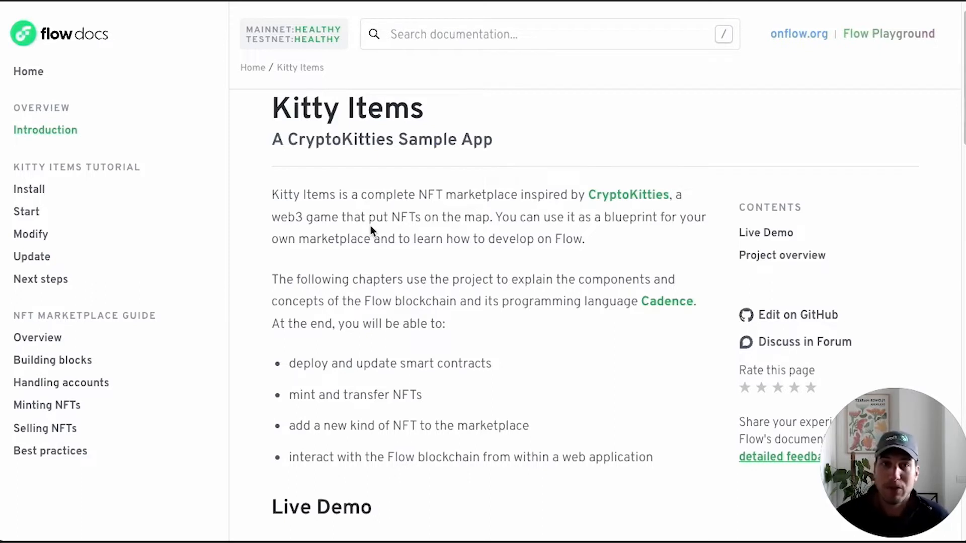
scroll("down", 3)
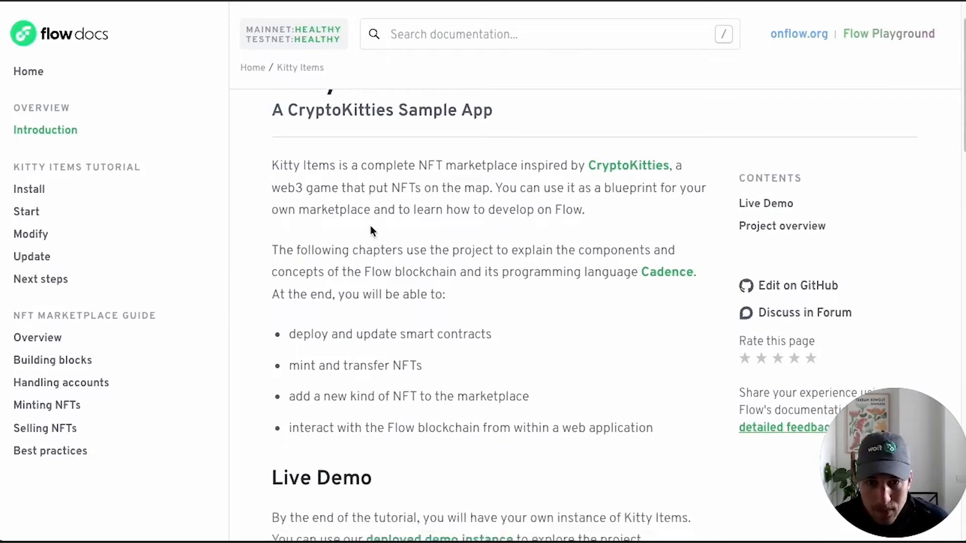
scroll("down", 3)
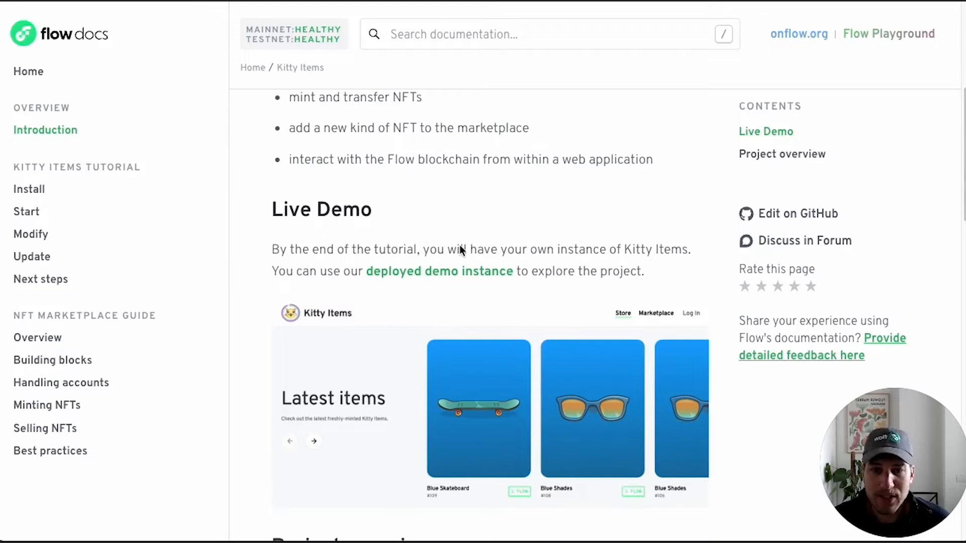
scroll("down", 3)
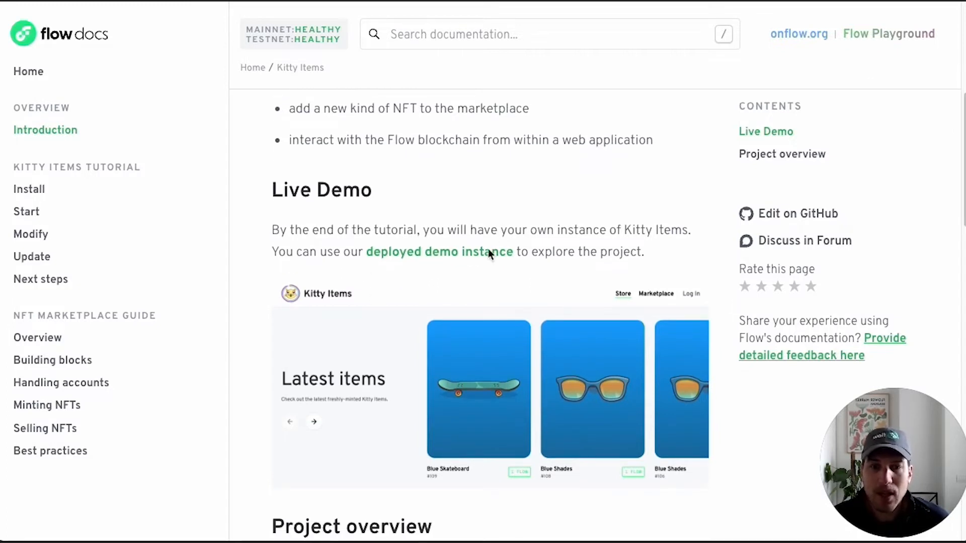
left_click(438, 251)
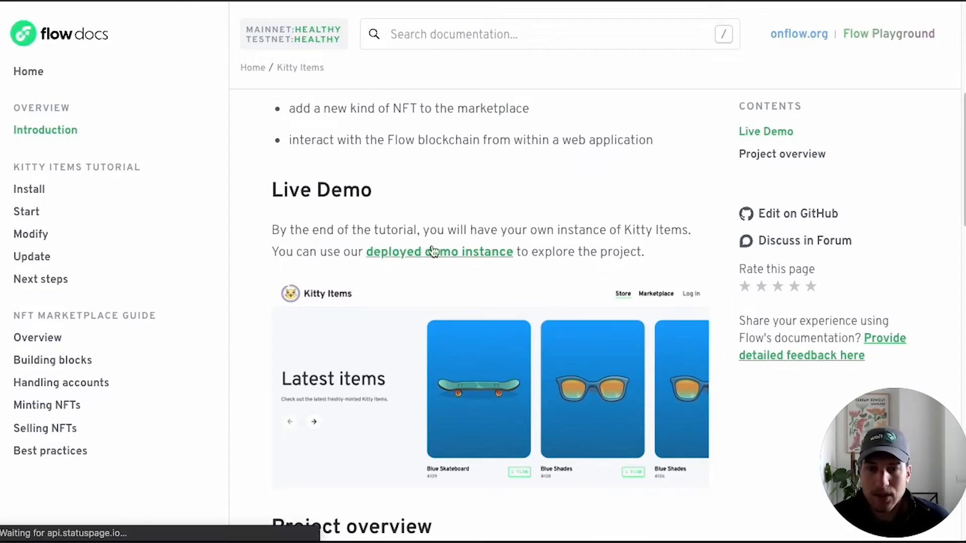
left_click(439, 252)
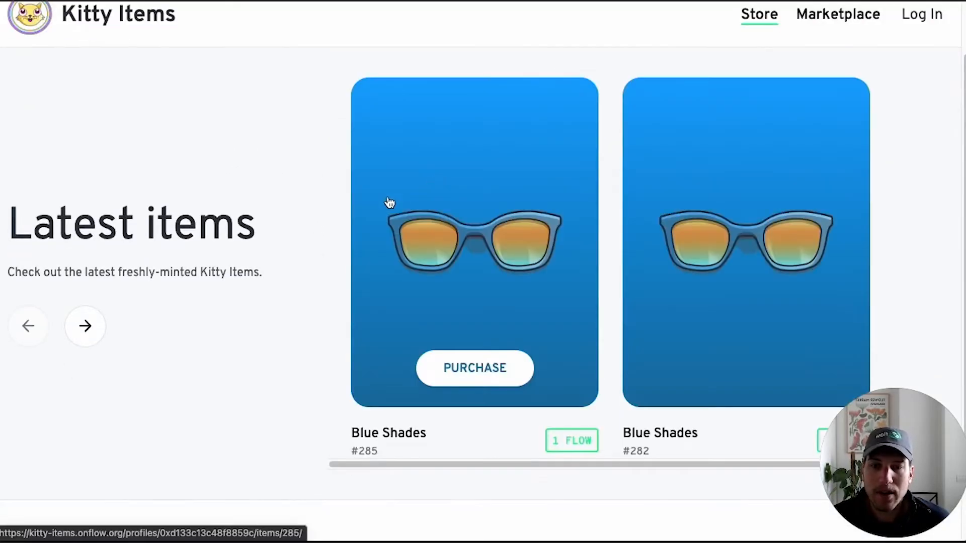
Scroll through the Latest items carousel of Blue Shades items in the demo store
scroll("down", 3)
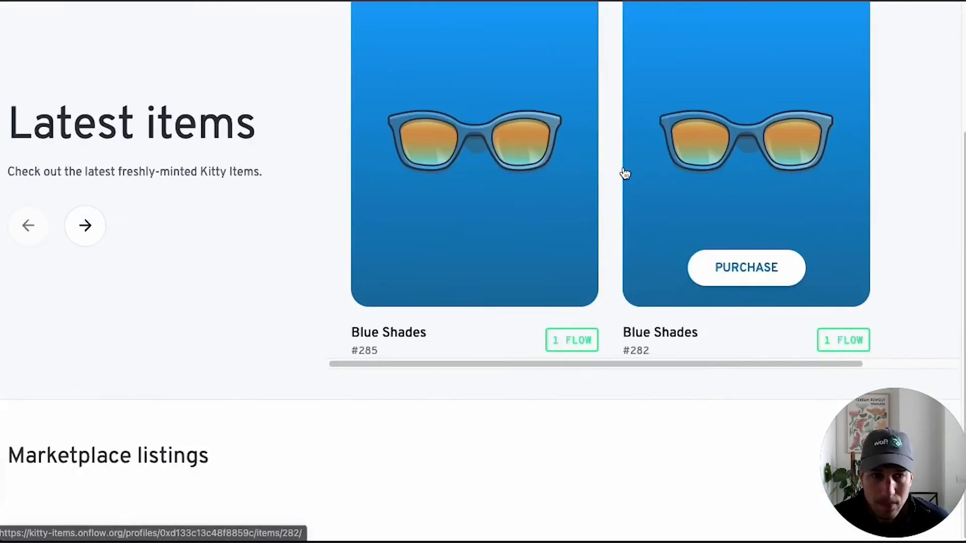
scroll("up", 3)
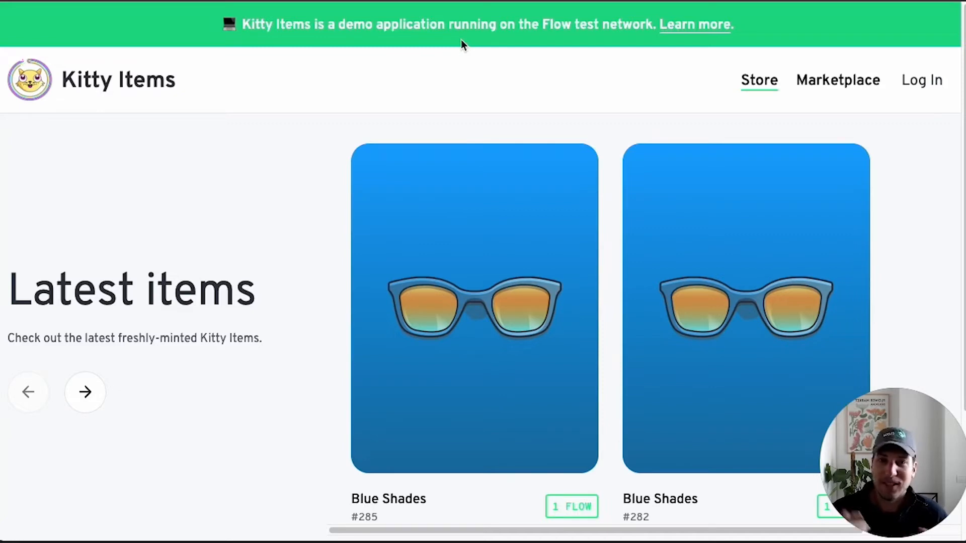
mouse_move(484, 39)
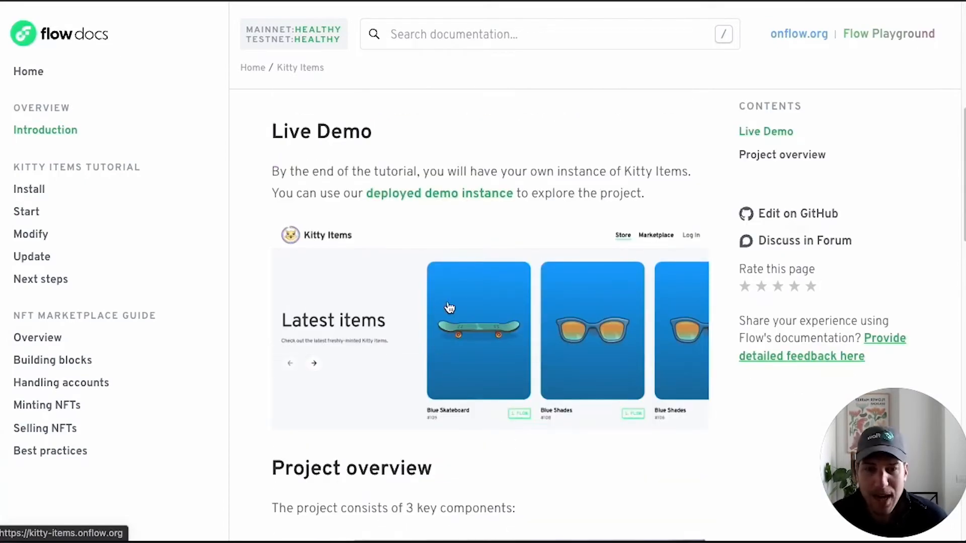
Scroll the Kitty Items page down to the Project overview architecture diagram
scroll("down", 3)
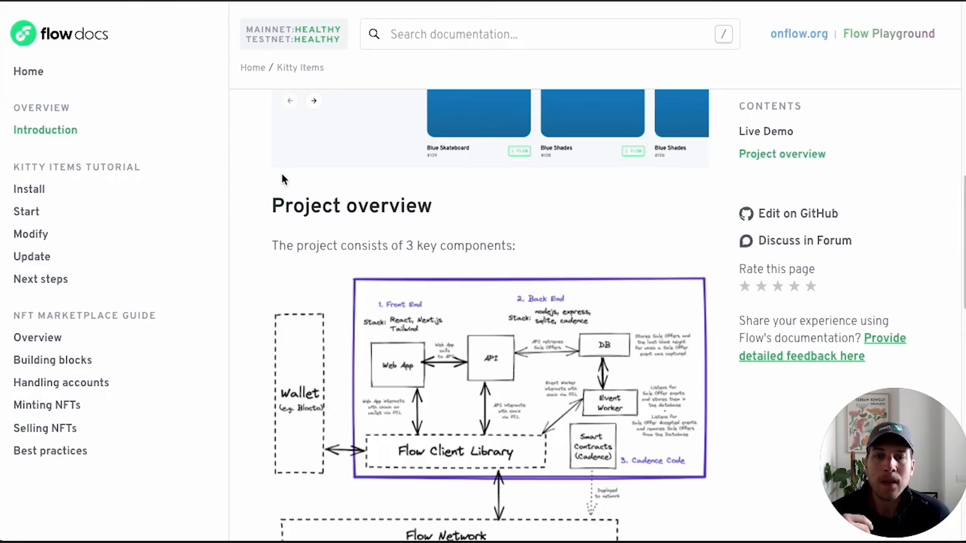
scroll("down", 3)
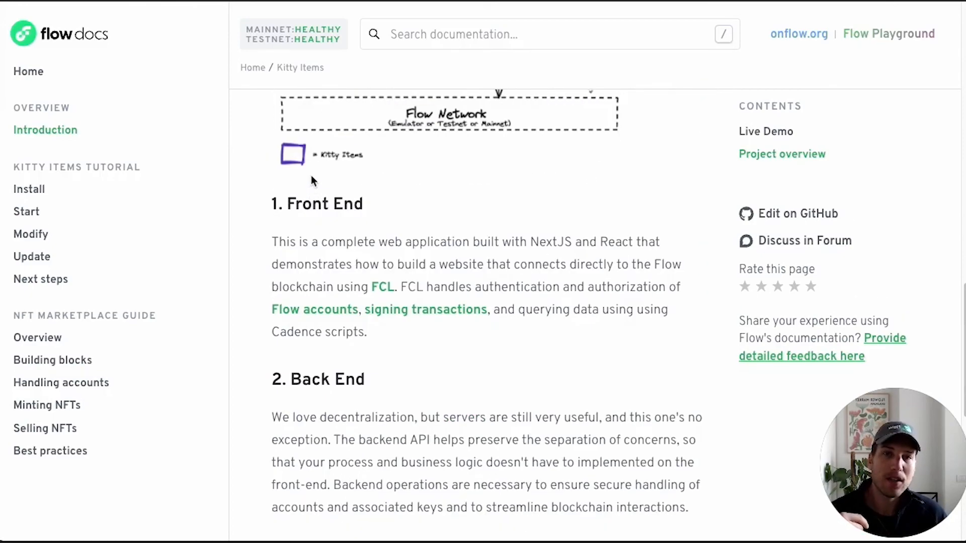
scroll("down", 3)
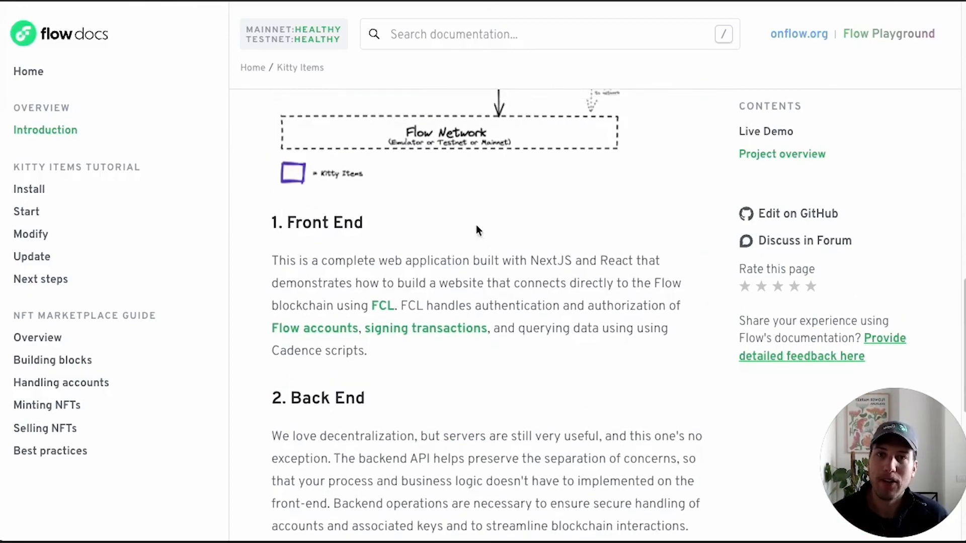
scroll("down", 3)
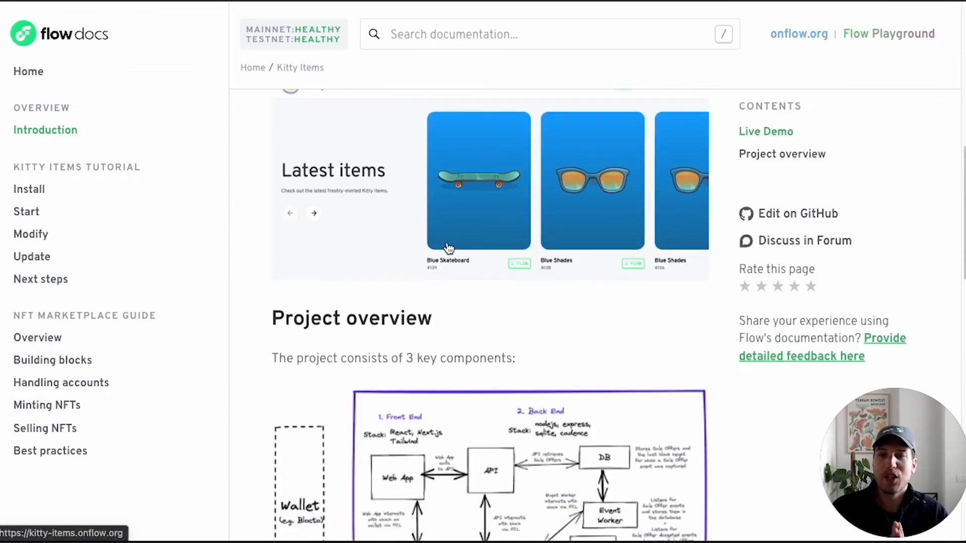